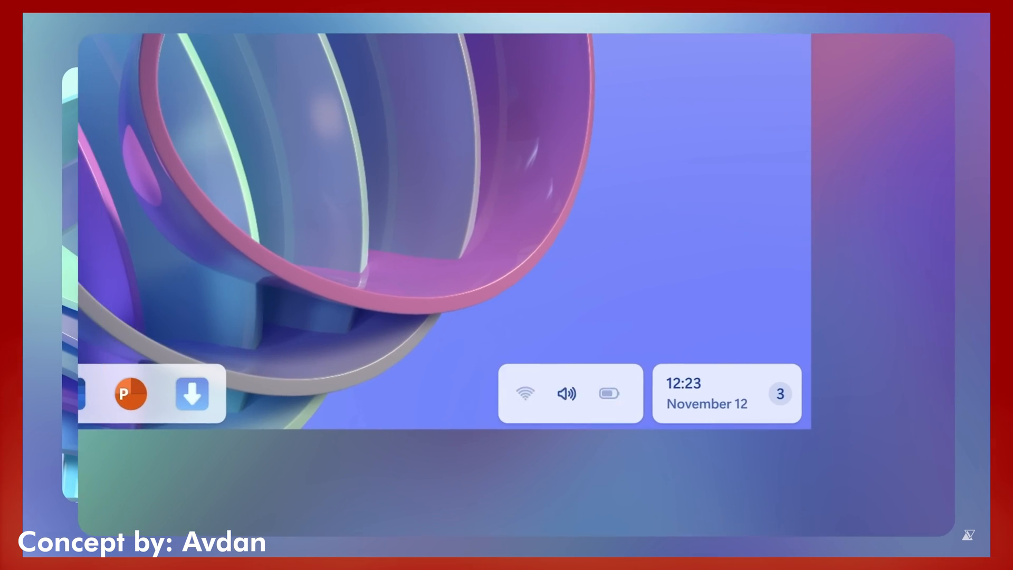
# - Expand the taskbar status pill to show the Surface Earbuds connected card with a Disconnect option
pyautogui.click(567, 392)
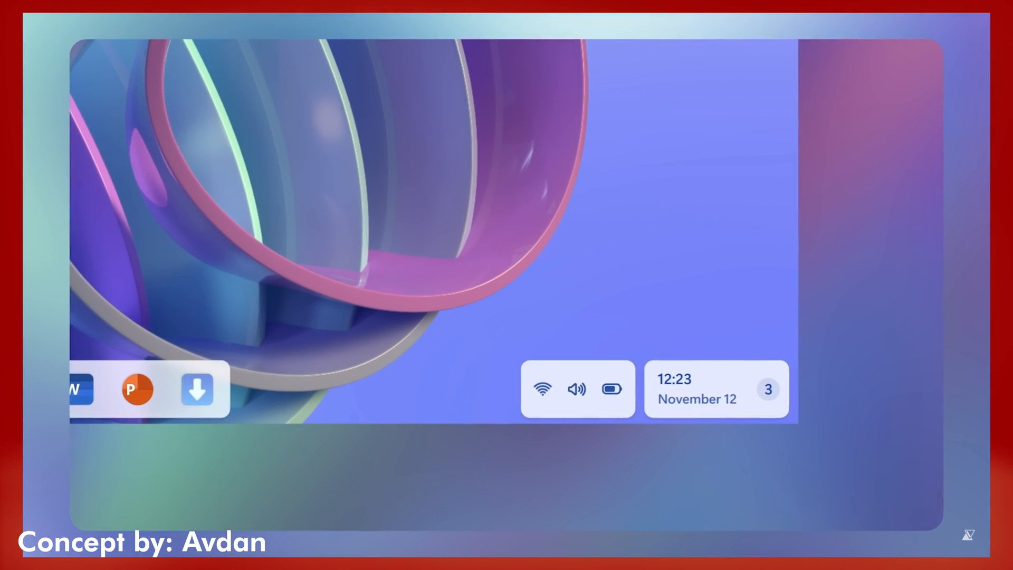
pyautogui.click(576, 389)
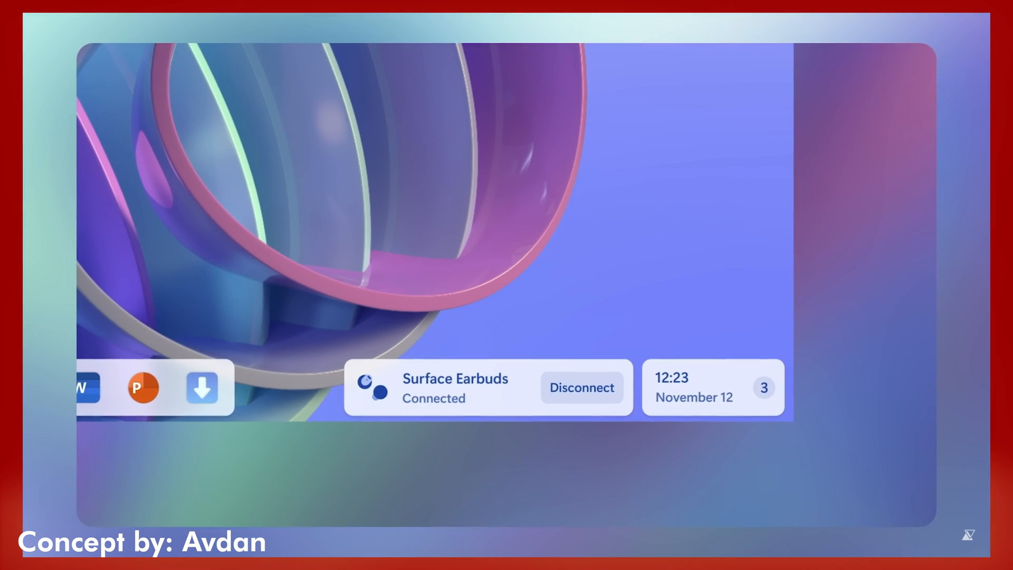